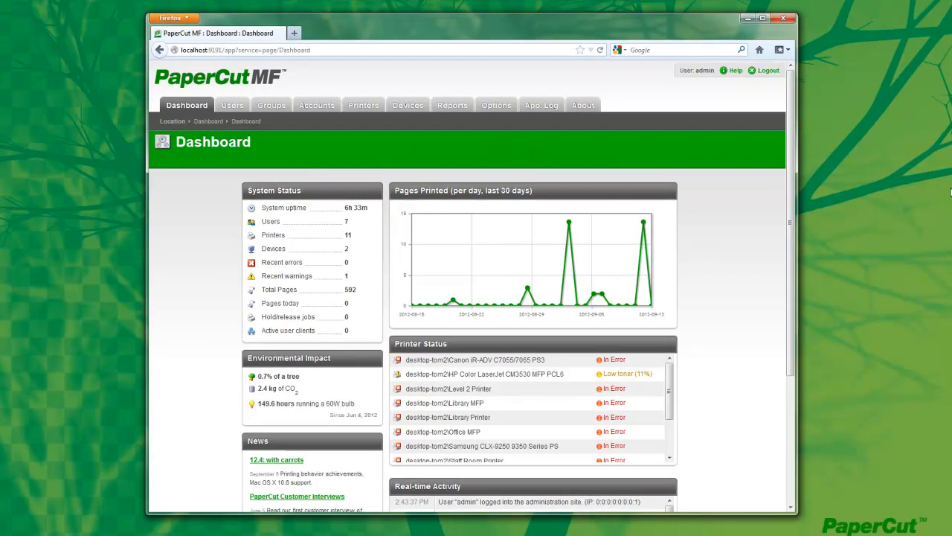
{"action": "mouse_move", "coordinate": [459, 135]}
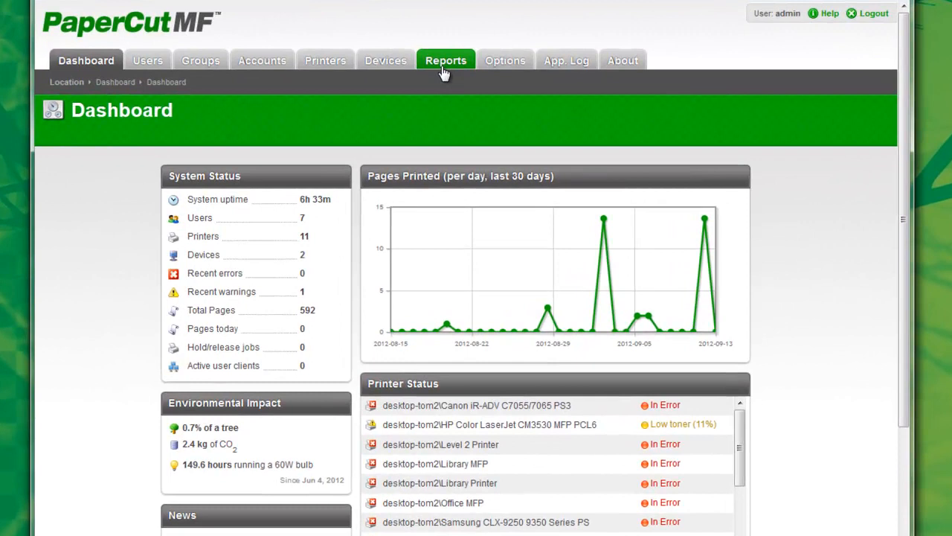
Step: Go to the Reports section to reach the User Reports page
{"action": "left_click", "coordinate": [446, 59]}
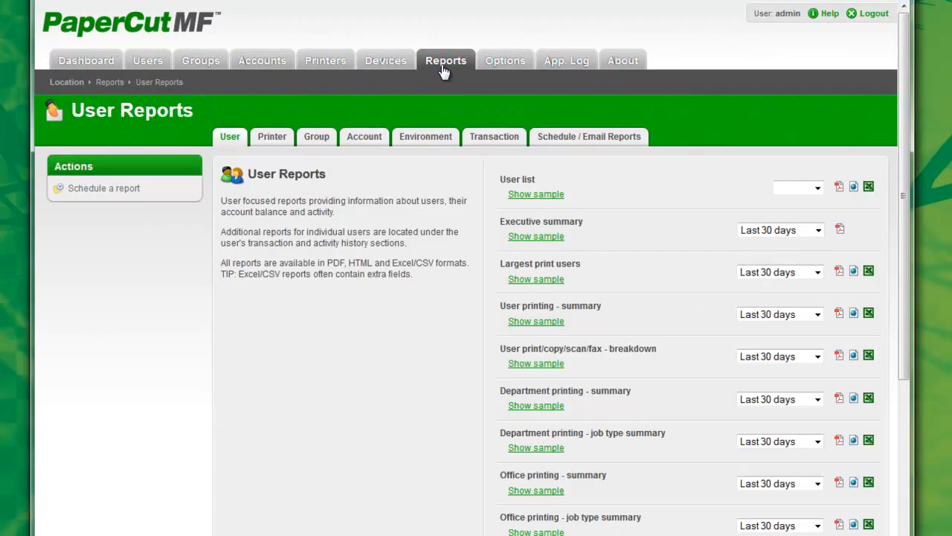
{"action": "mouse_move", "coordinate": [181, 212]}
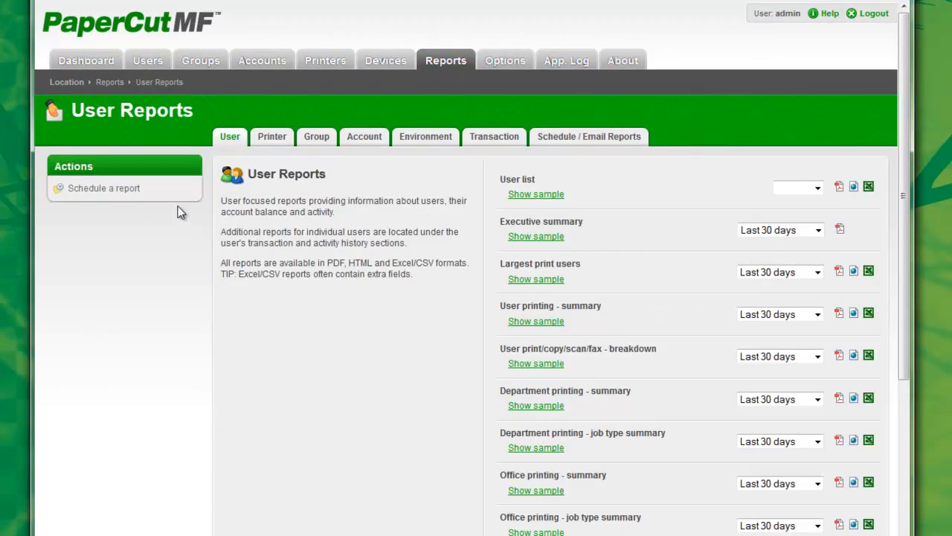
{"action": "mouse_move", "coordinate": [190, 207]}
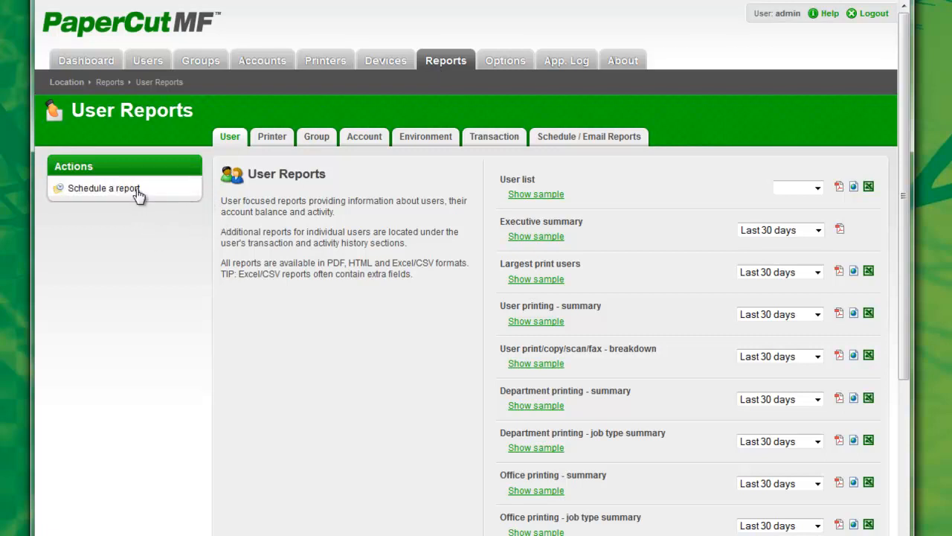
{"action": "mouse_move", "coordinate": [625, 168]}
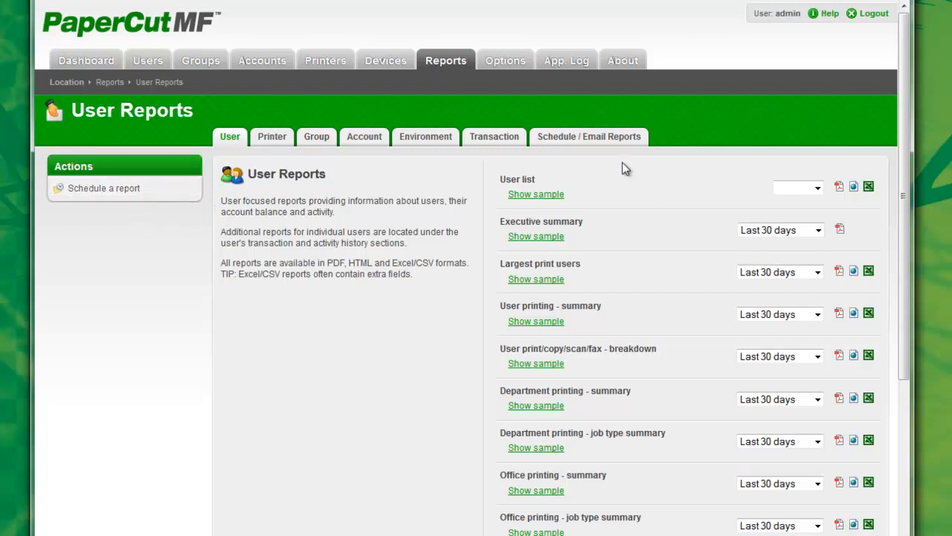
{"action": "mouse_move", "coordinate": [607, 141]}
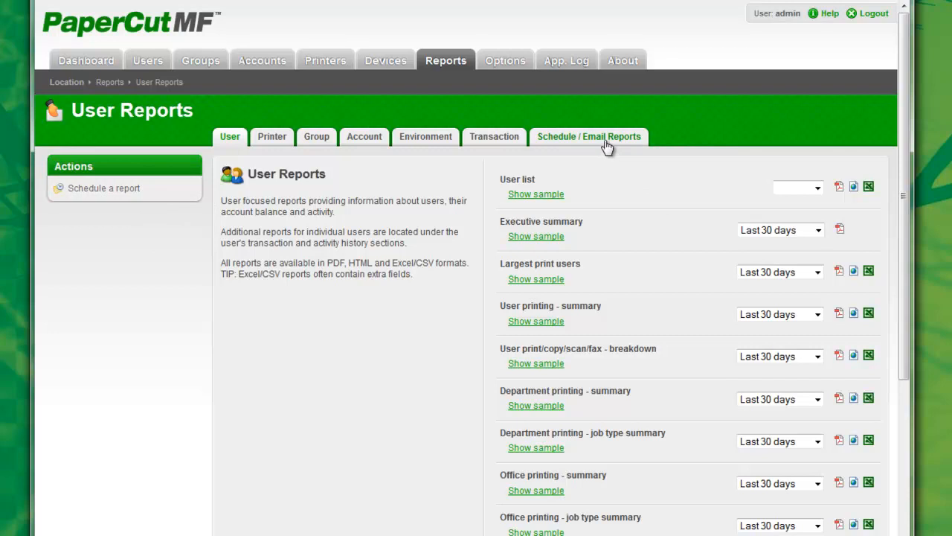
Step: Switch to the Schedule / Email Reports list showing the two existing monthly PDF reports
{"action": "left_click", "coordinate": [589, 137]}
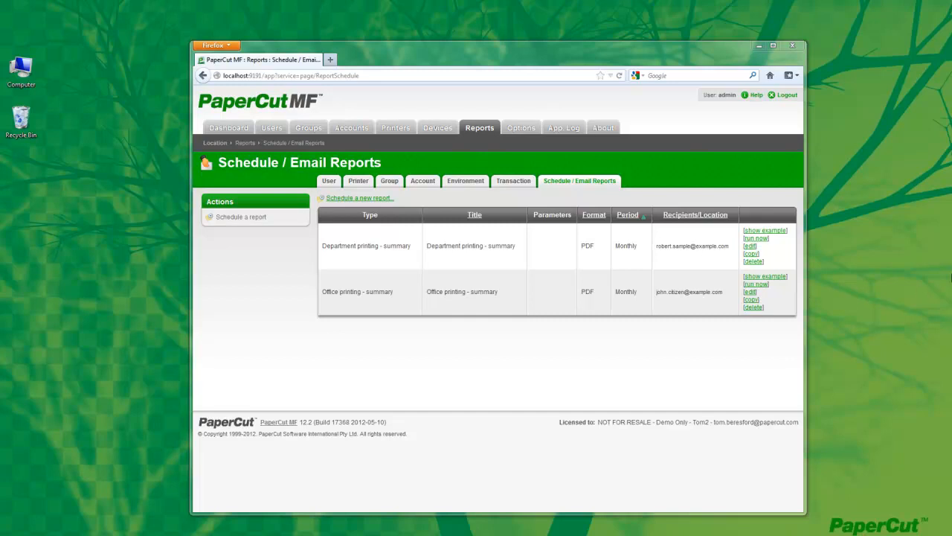
{"action": "mouse_move", "coordinate": [618, 226]}
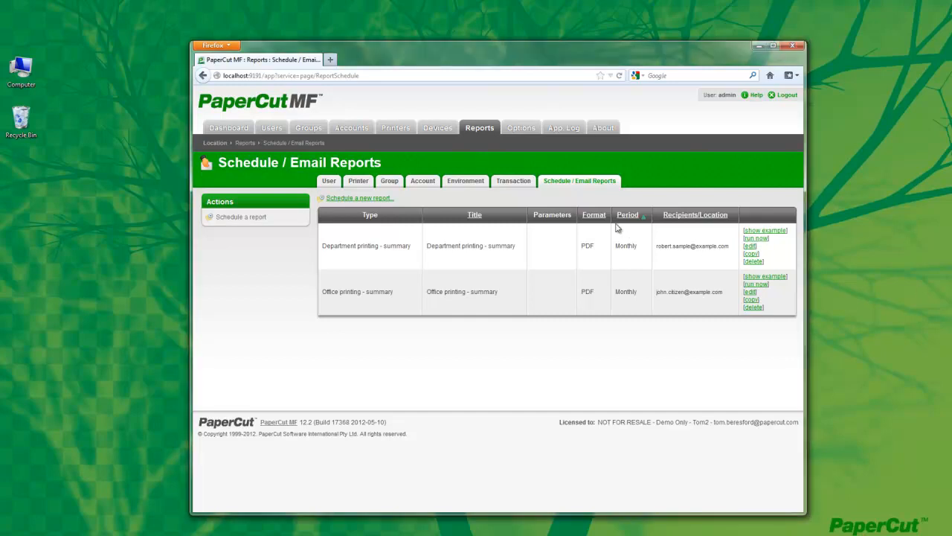
{"action": "mouse_move", "coordinate": [603, 224]}
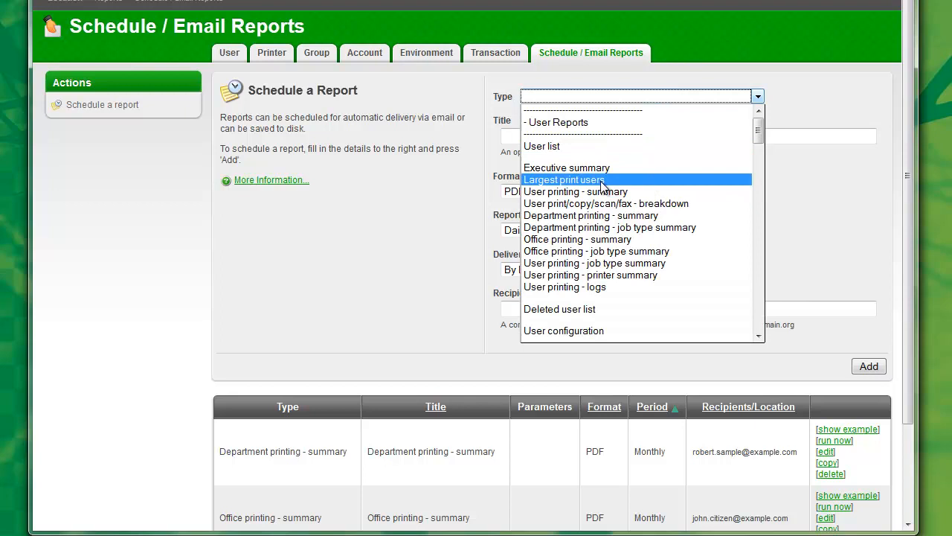
Step: Choose the Largest print users report type and limit it to the Marketing department
{"action": "left_click", "coordinate": [563, 179]}
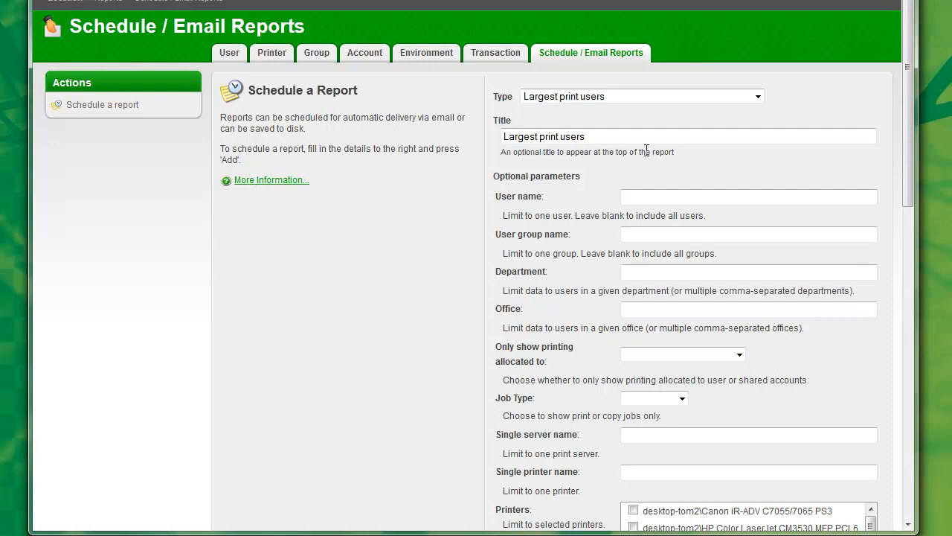
{"action": "mouse_move", "coordinate": [634, 265]}
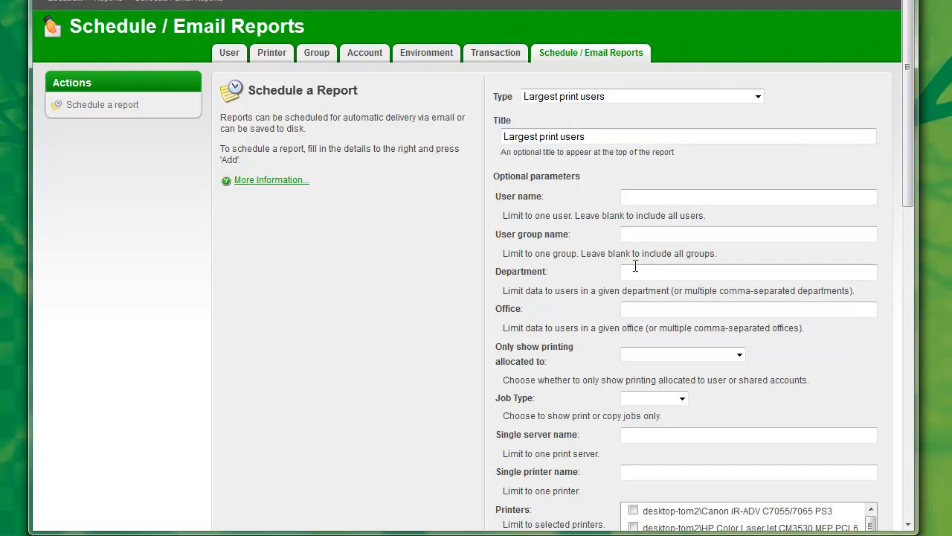
{"action": "left_click", "coordinate": [744, 271]}
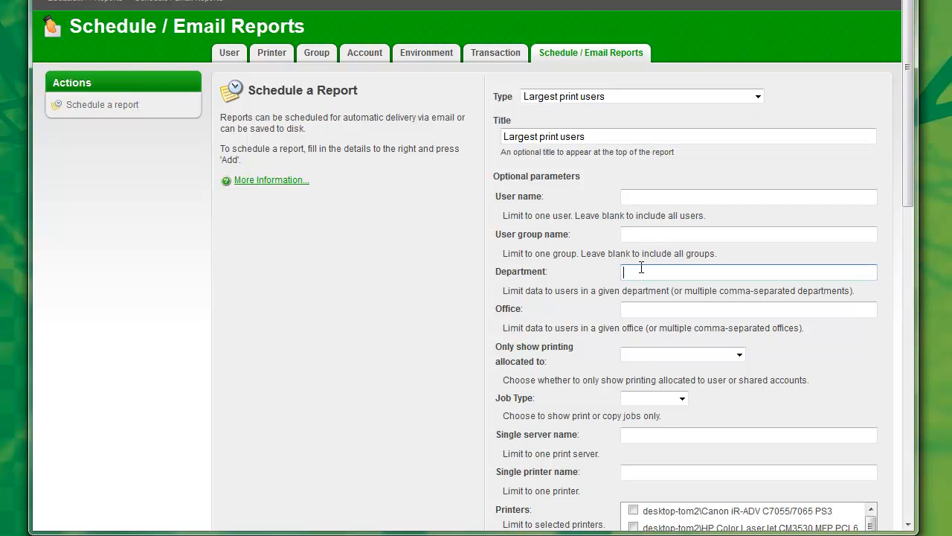
{"action": "type", "text": "Marketing"}
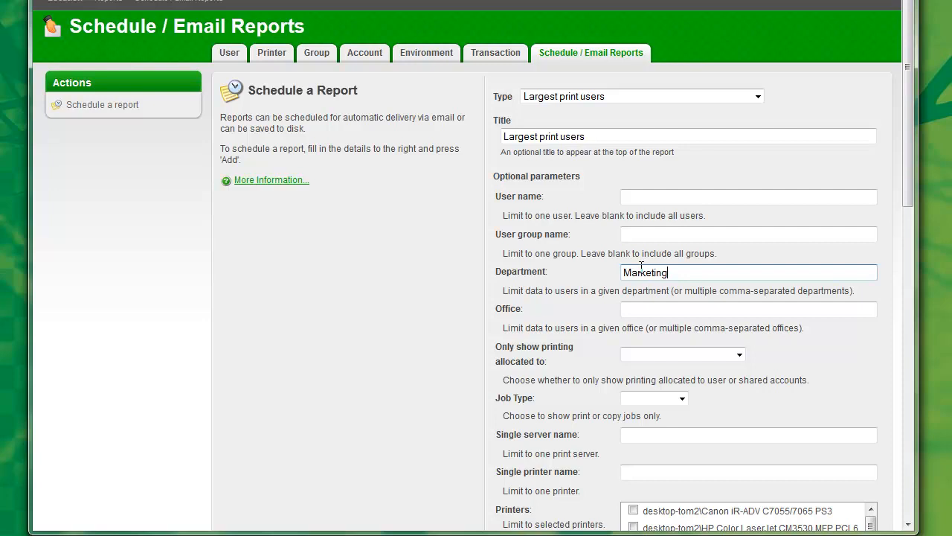
{"action": "scroll", "scroll_direction": "down", "scroll_amount": 3}
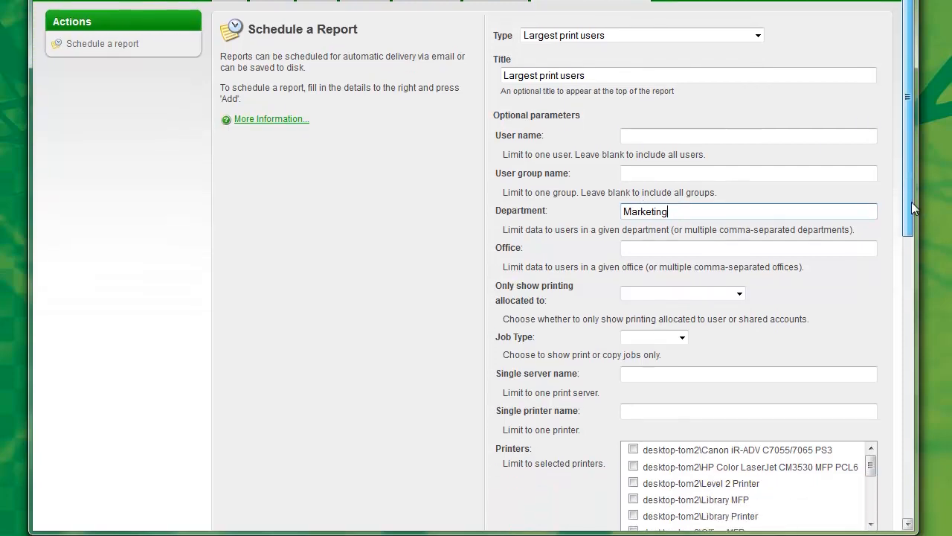
Step: Keep PDF as the report format and set it to run monthly
{"action": "scroll", "scroll_direction": "down", "scroll_amount": 3}
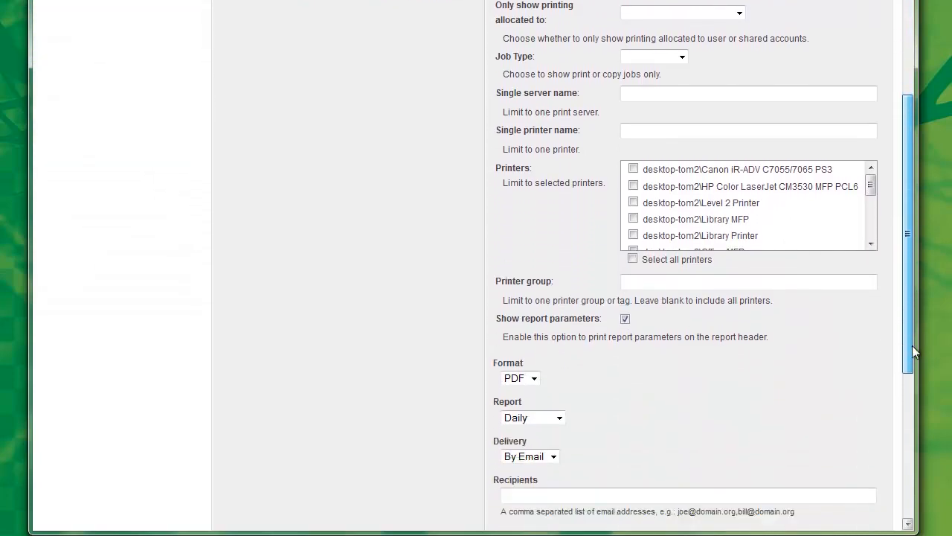
{"action": "scroll", "scroll_direction": "down", "scroll_amount": 3}
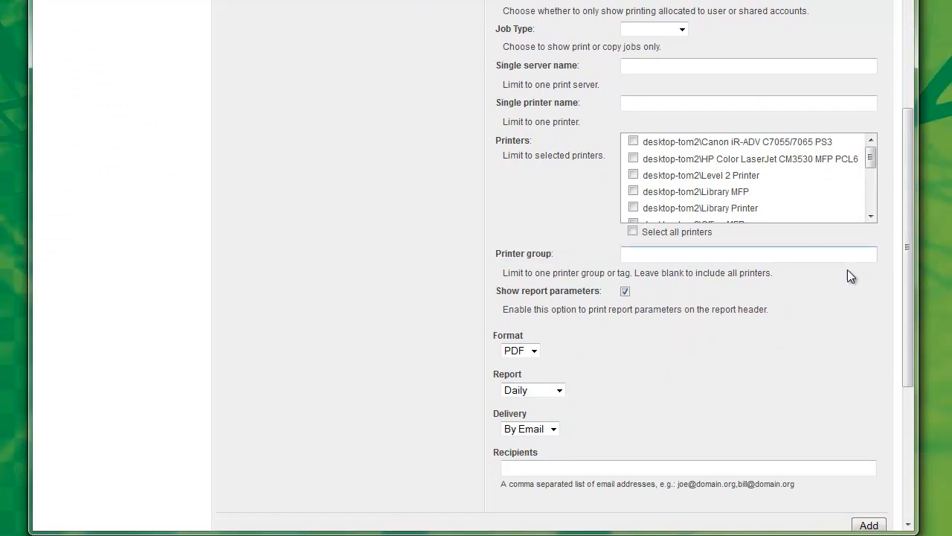
{"action": "mouse_move", "coordinate": [678, 277]}
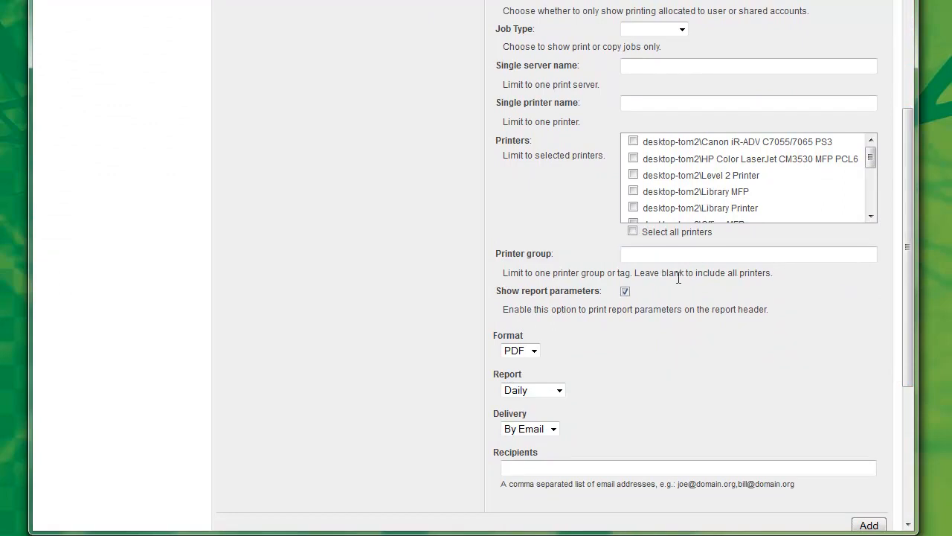
{"action": "left_click", "coordinate": [533, 351]}
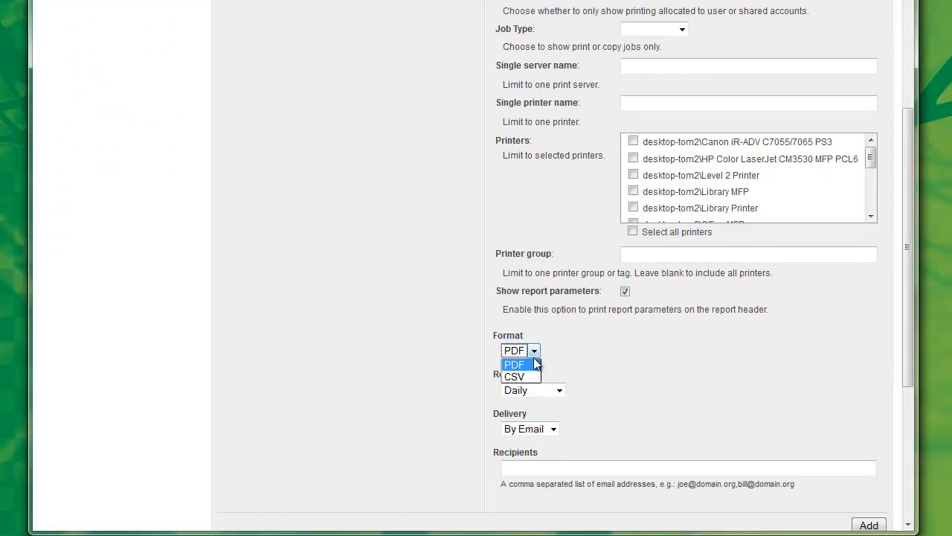
{"action": "left_click", "coordinate": [515, 363]}
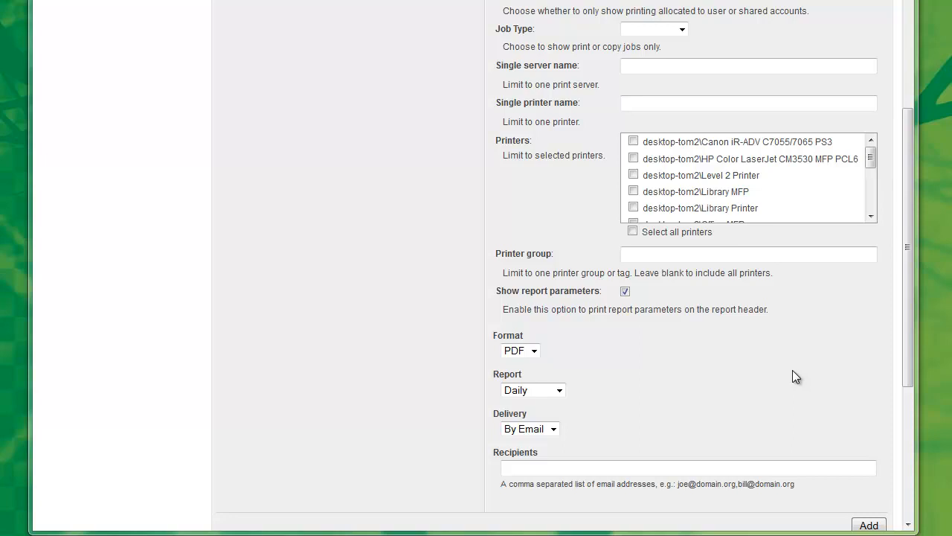
{"action": "mouse_move", "coordinate": [648, 379]}
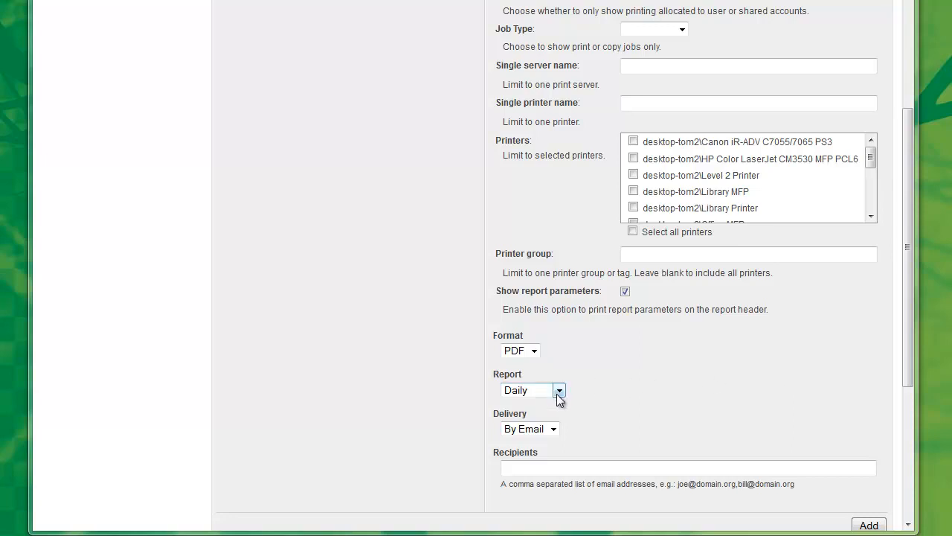
{"action": "scroll", "scroll_direction": "up", "scroll_amount": 3}
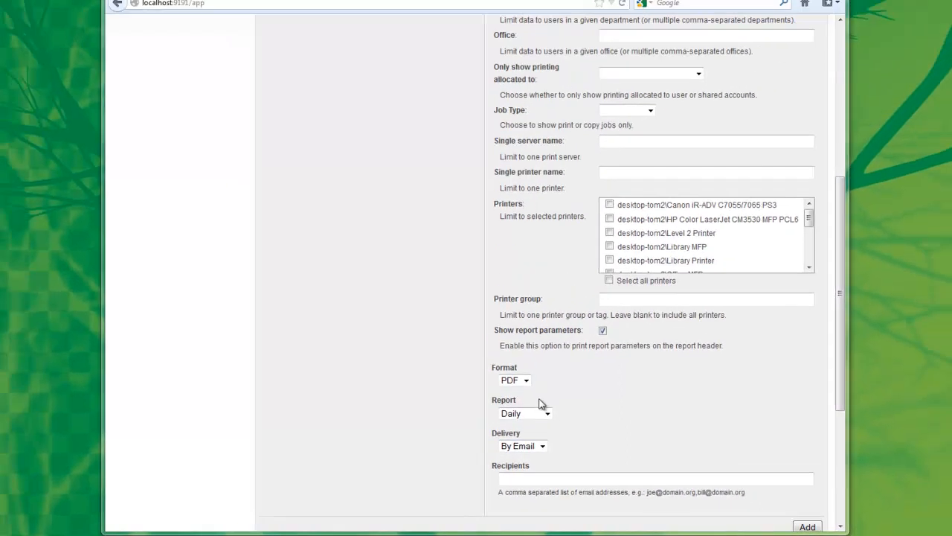
{"action": "left_click", "coordinate": [544, 423]}
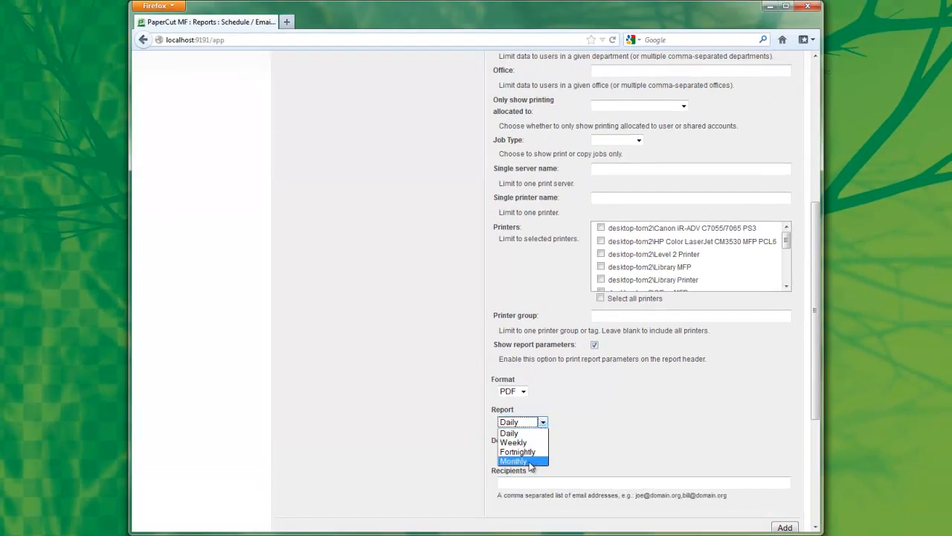
{"action": "left_click", "coordinate": [513, 462]}
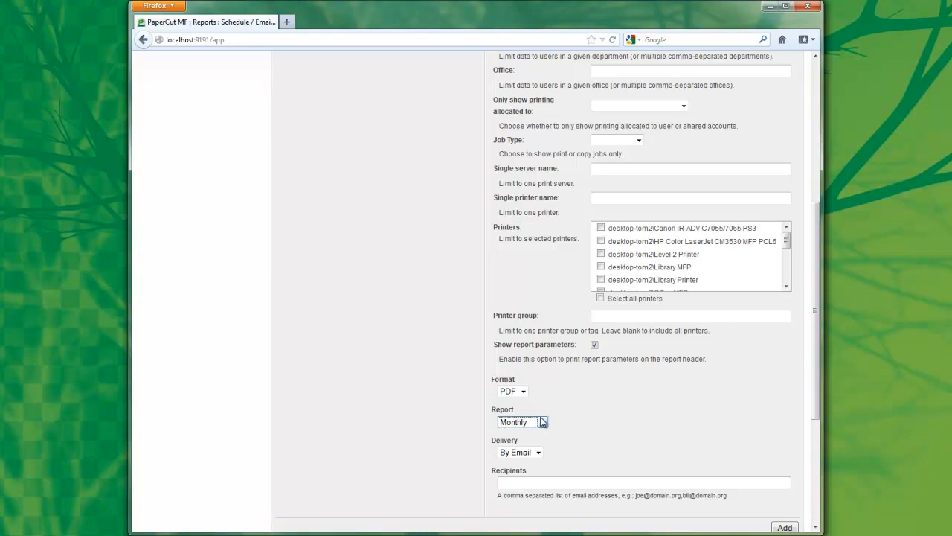
{"action": "mouse_move", "coordinate": [568, 506]}
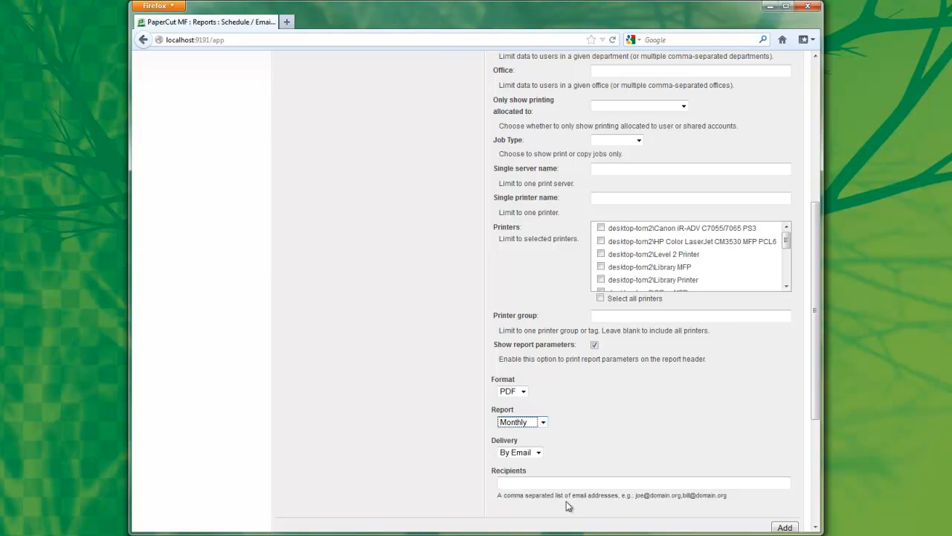
Step: Enter the single email recipient address (john.c...com) for delivery
{"action": "left_click", "coordinate": [643, 482]}
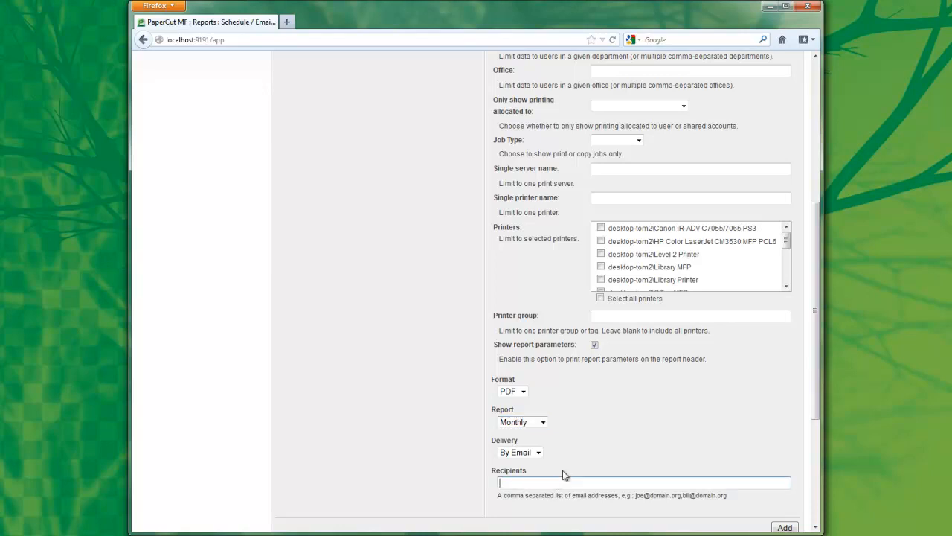
{"action": "type", "text": "john.citizen@example"}
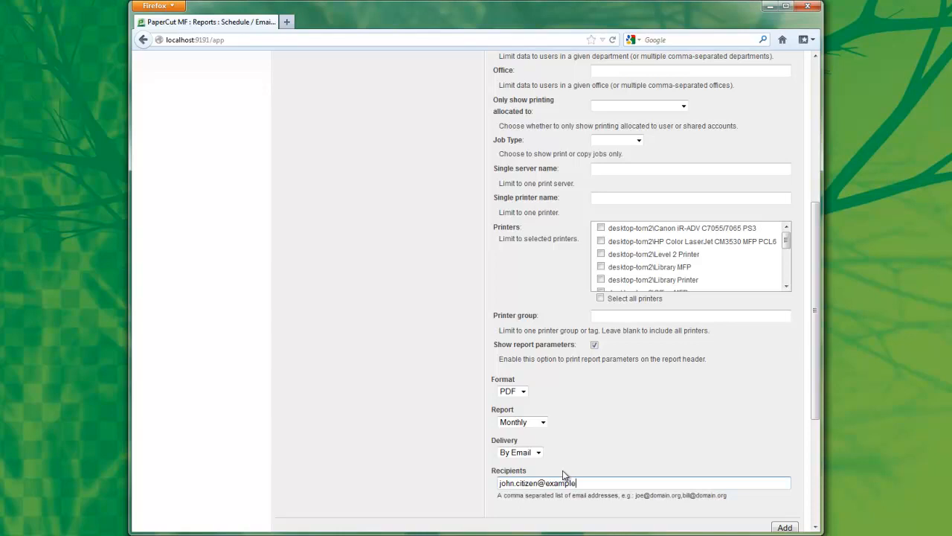
{"action": "type", "text": ".com"}
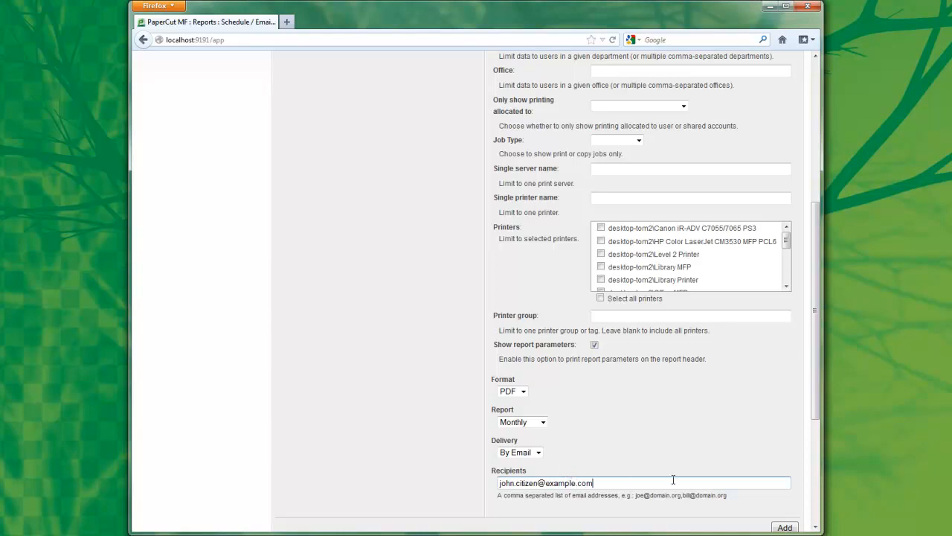
Step: Add the new schedule so it joins the existing monthly PDF reports
{"action": "left_click", "coordinate": [786, 526]}
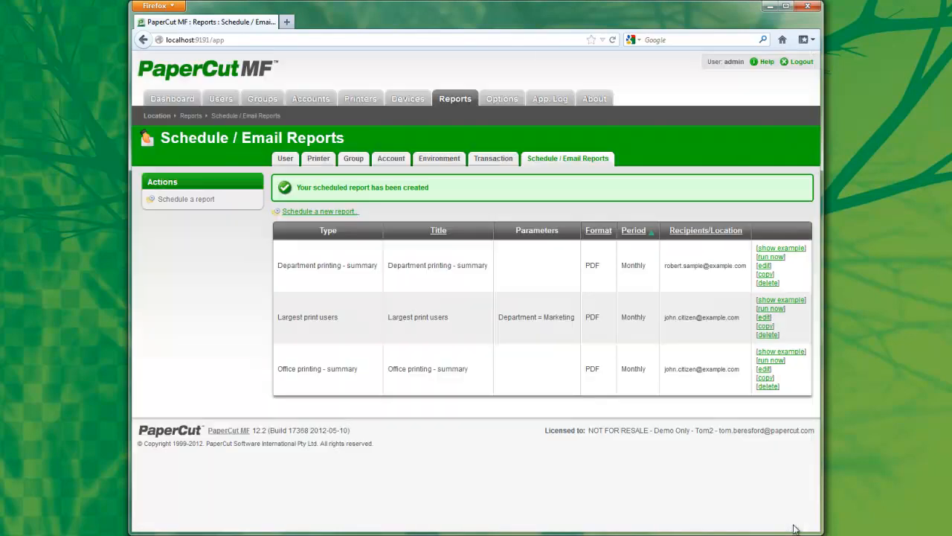
{"action": "mouse_move", "coordinate": [781, 443]}
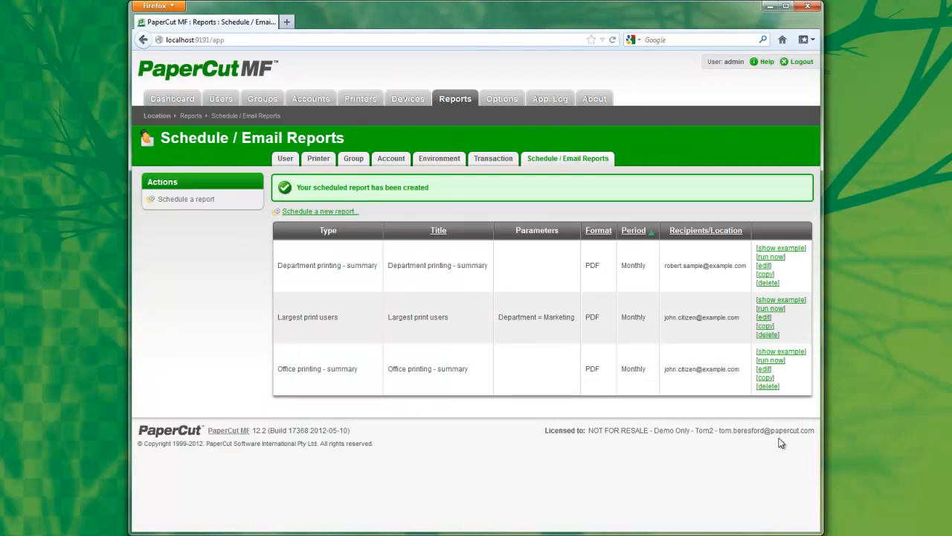
{"action": "mouse_move", "coordinate": [851, 393]}
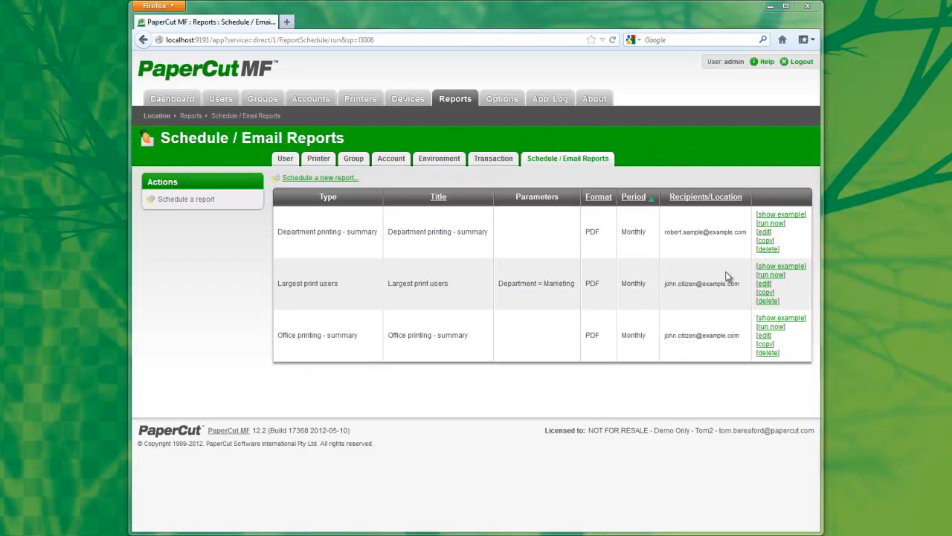
{"action": "mouse_move", "coordinate": [860, 384]}
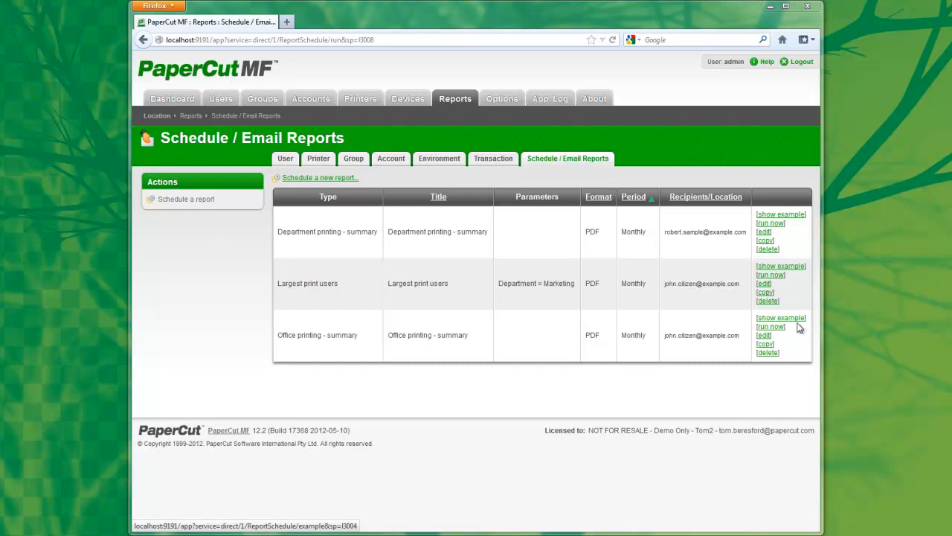
{"action": "mouse_move", "coordinate": [770, 273]}
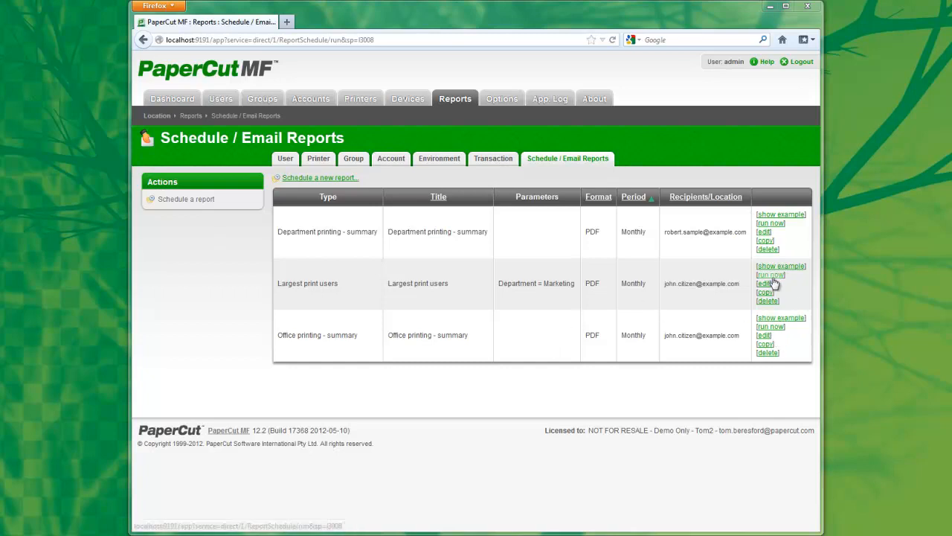
Step: Run the Largest print users report now and confirm emailing the August 2012 data
{"action": "left_click", "coordinate": [771, 274]}
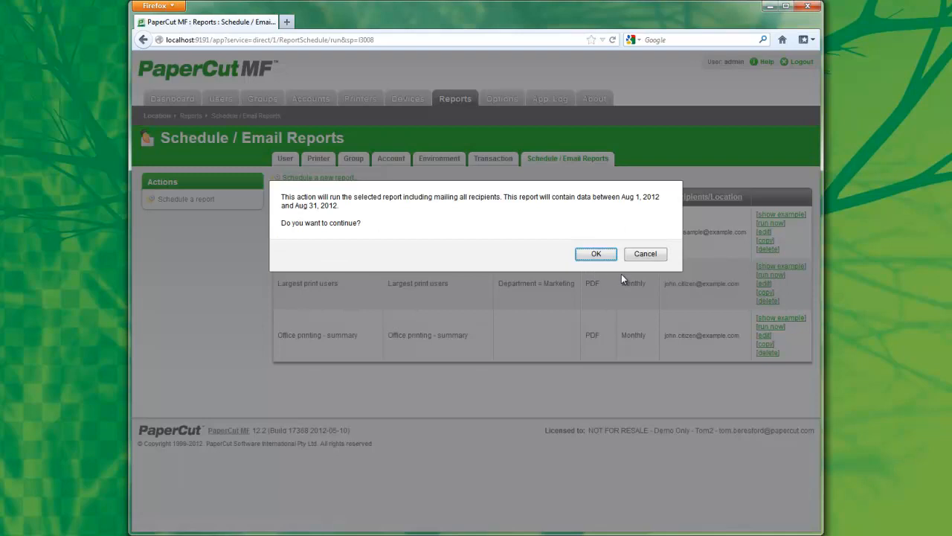
{"action": "mouse_move", "coordinate": [712, 201]}
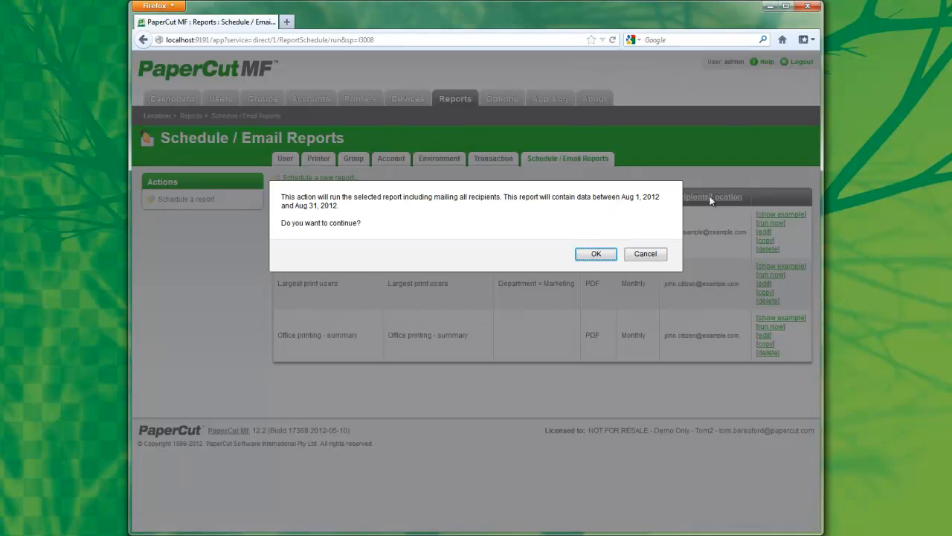
{"action": "left_click", "coordinate": [595, 253]}
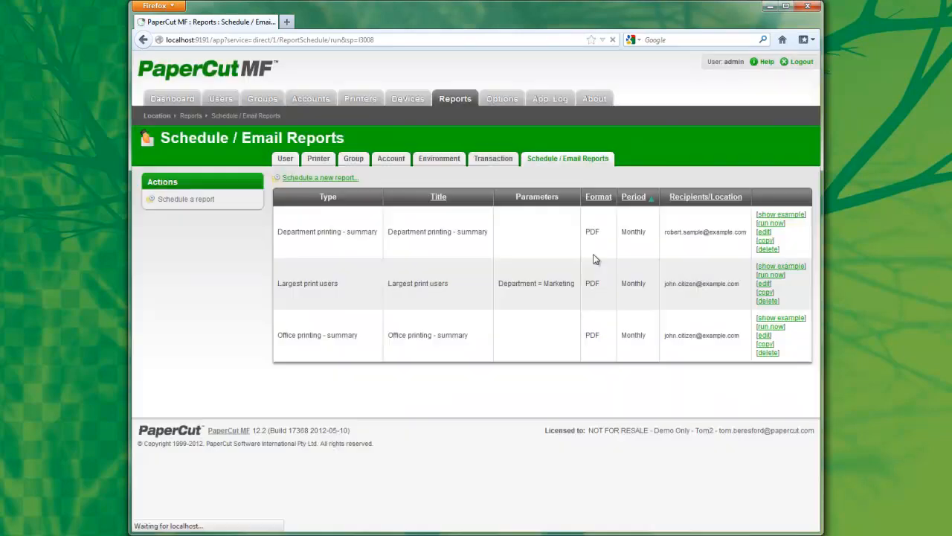
{"action": "left_click", "coordinate": [771, 223]}
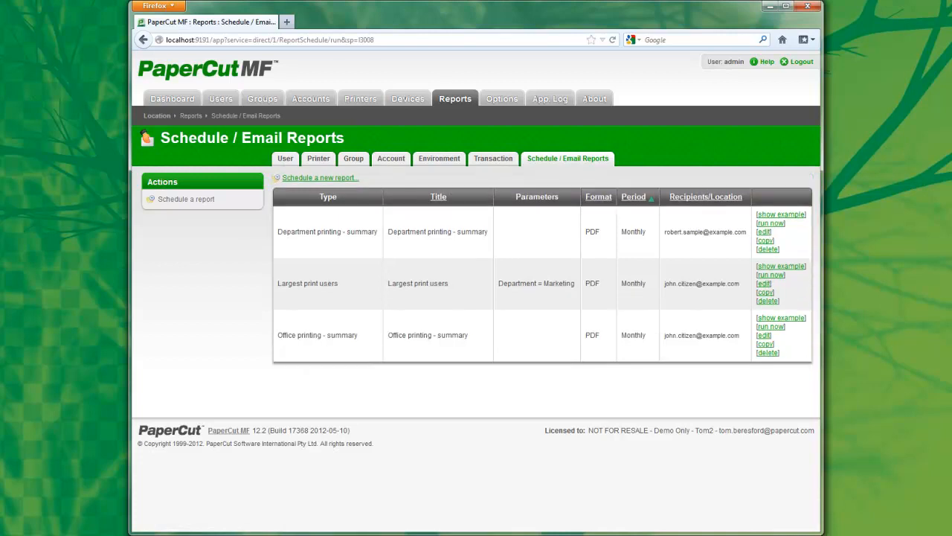
{"action": "mouse_move", "coordinate": [459, 322]}
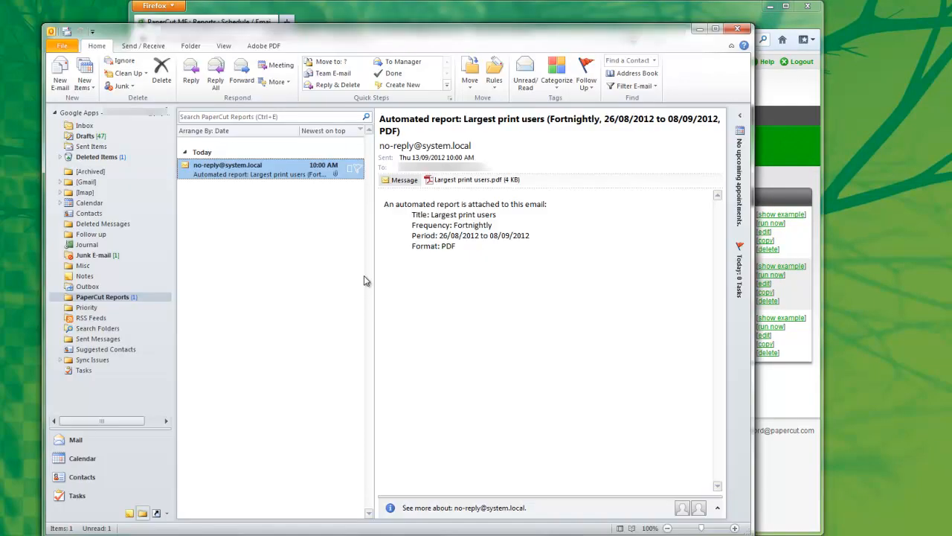
{"action": "mouse_move", "coordinate": [295, 173]}
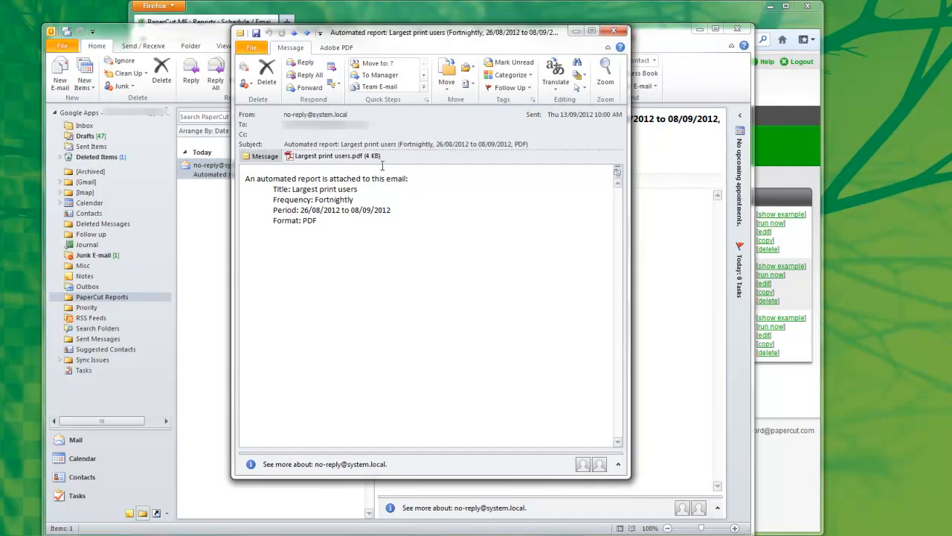
{"action": "mouse_move", "coordinate": [387, 163]}
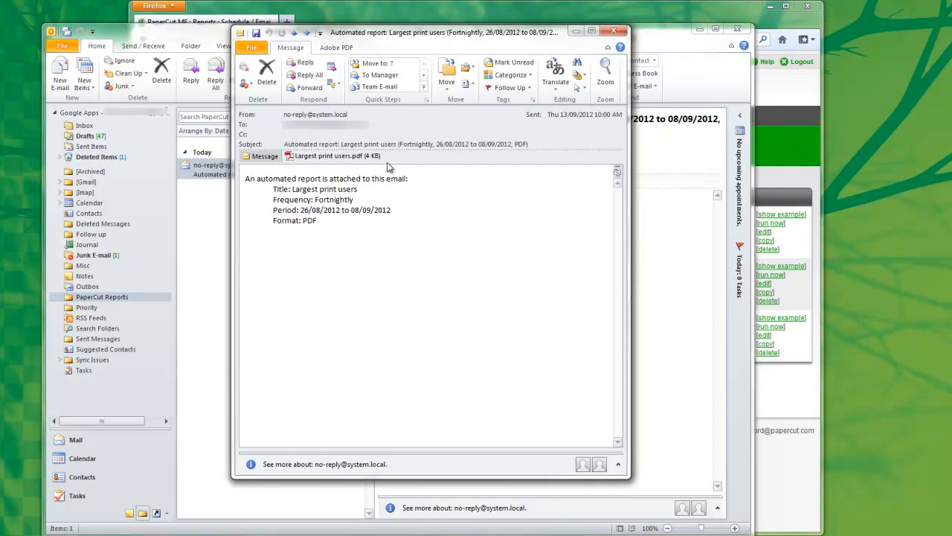